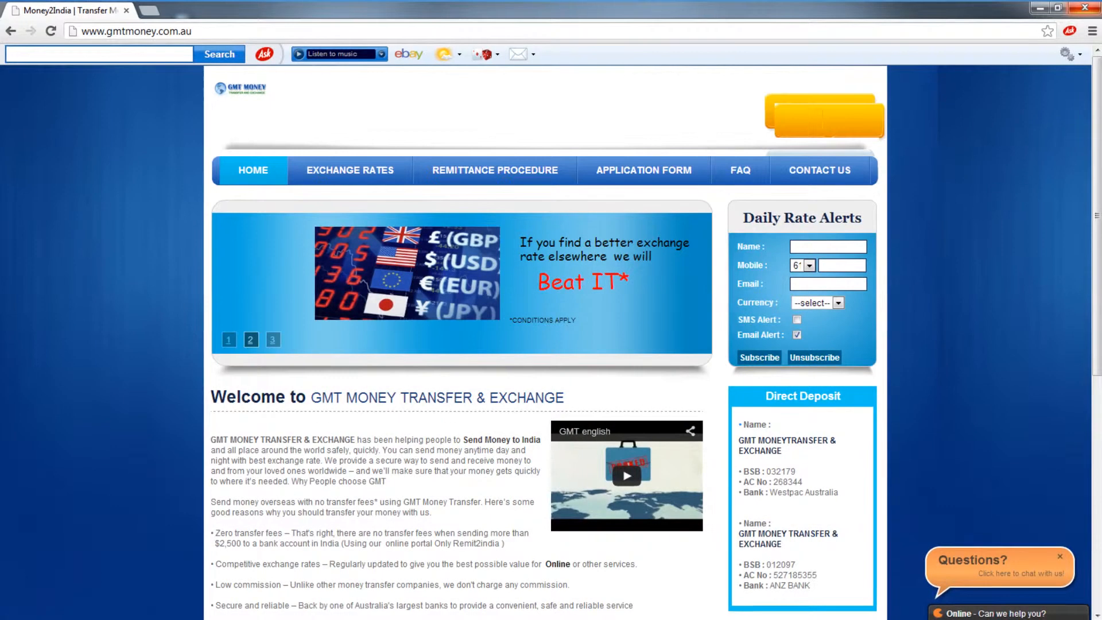
Step: Show the Exchange Rates page and scroll through the country currency rates table
click(350, 169)
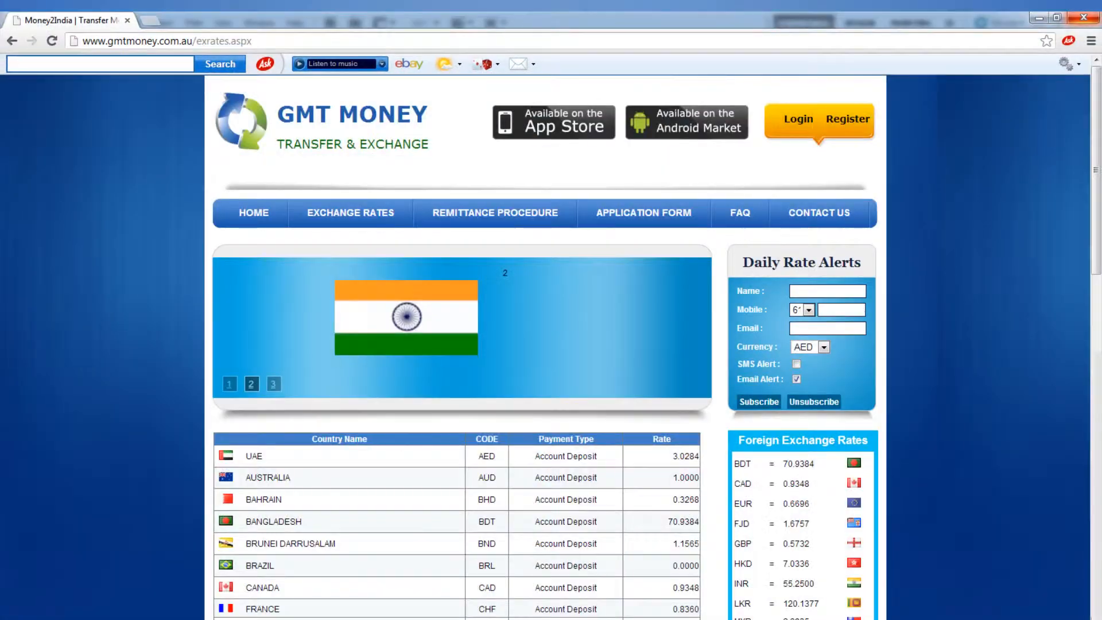
scroll(down, 3)
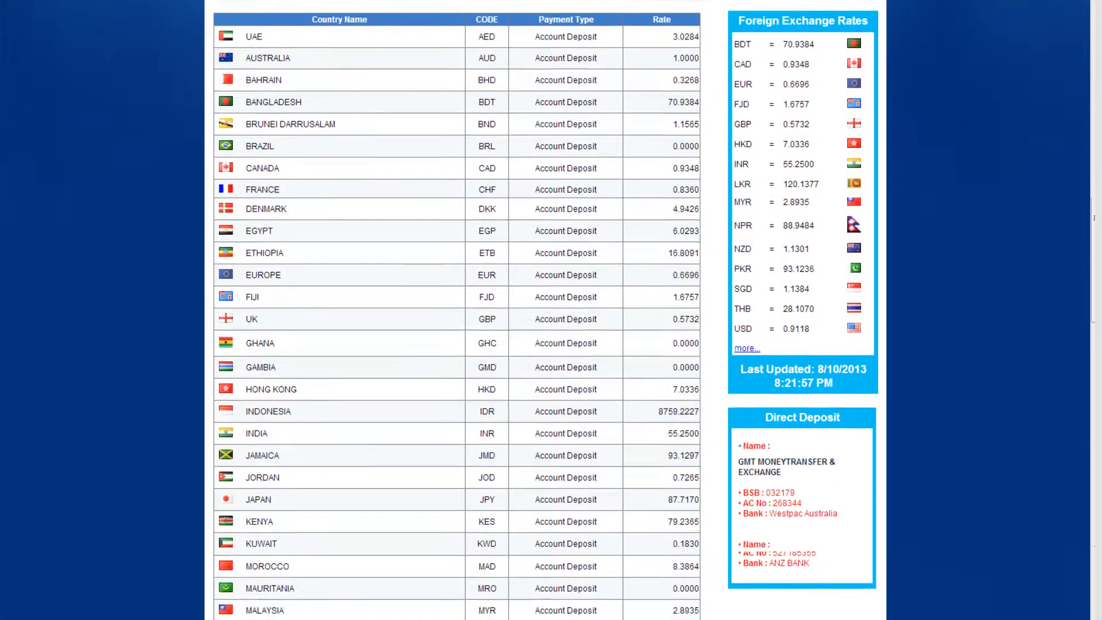
scroll(down, 3)
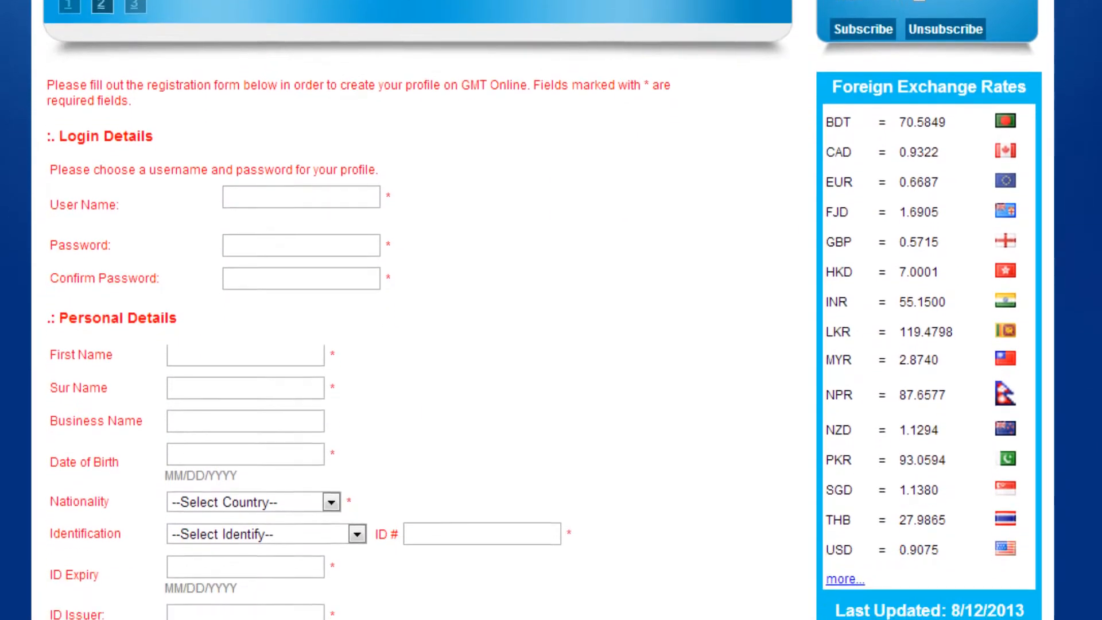
Step: Scroll through the registration form's login, personal, address and contact fields
scroll(down, 3)
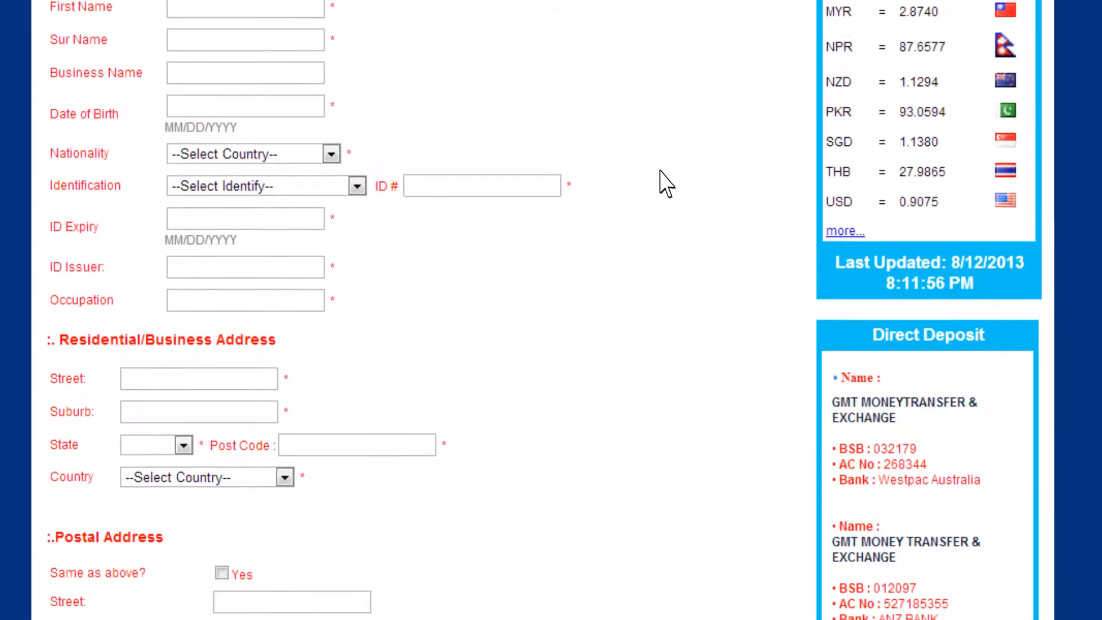
scroll(down, 3)
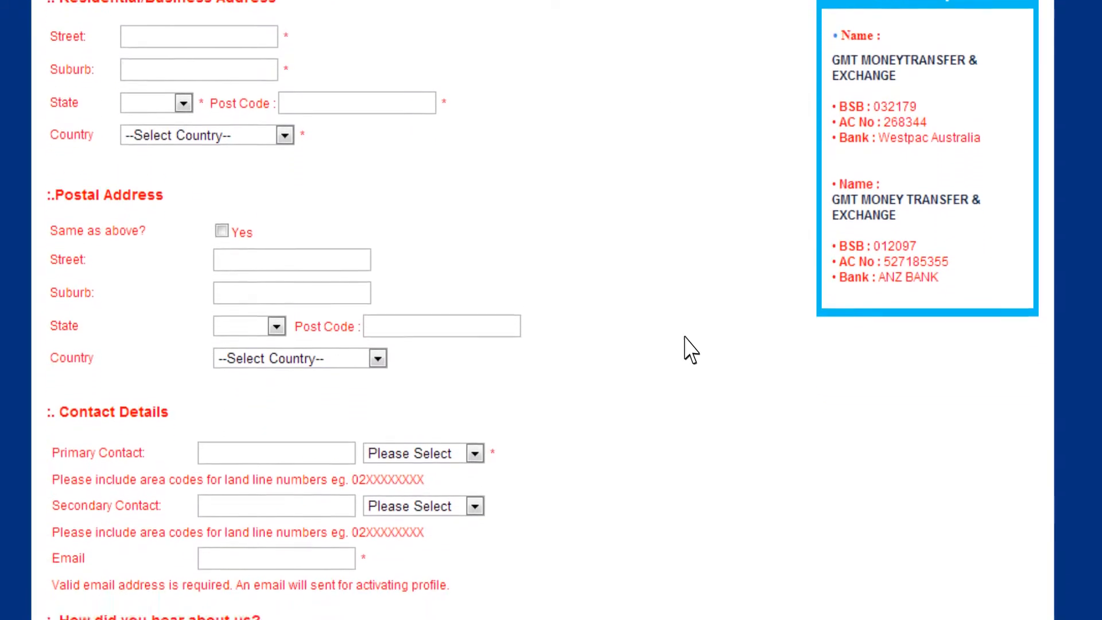
scroll(down, 3)
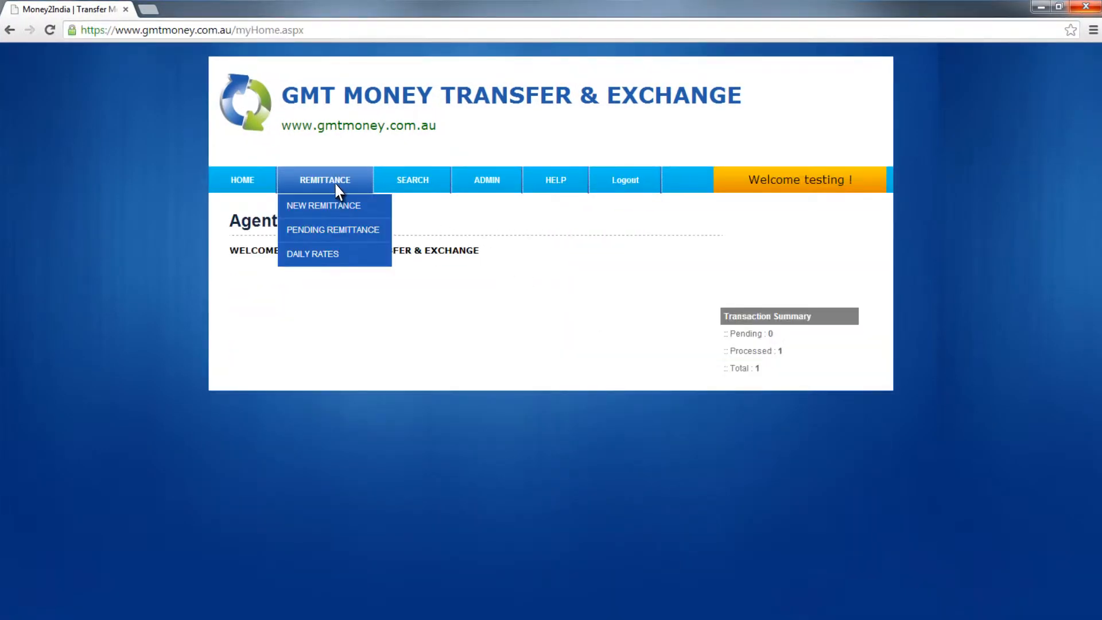
Step: Create a FAMILY-purpose remittance paying 1000 AUD out in INR - Indian Rupees
click(323, 206)
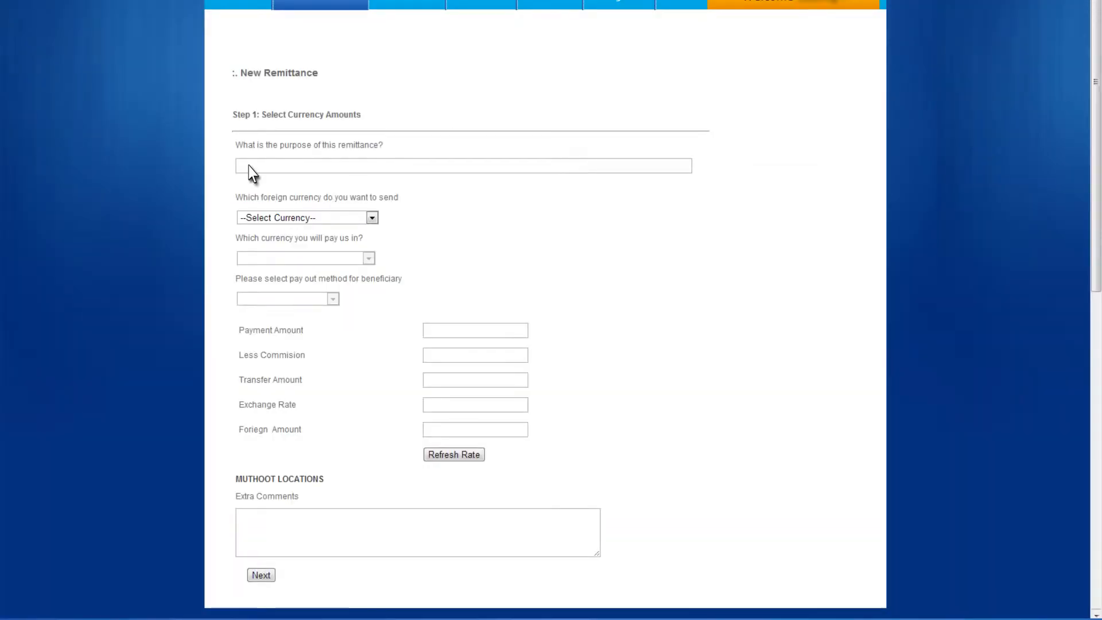
text(FAMILY)
click(476, 330)
text(1000)
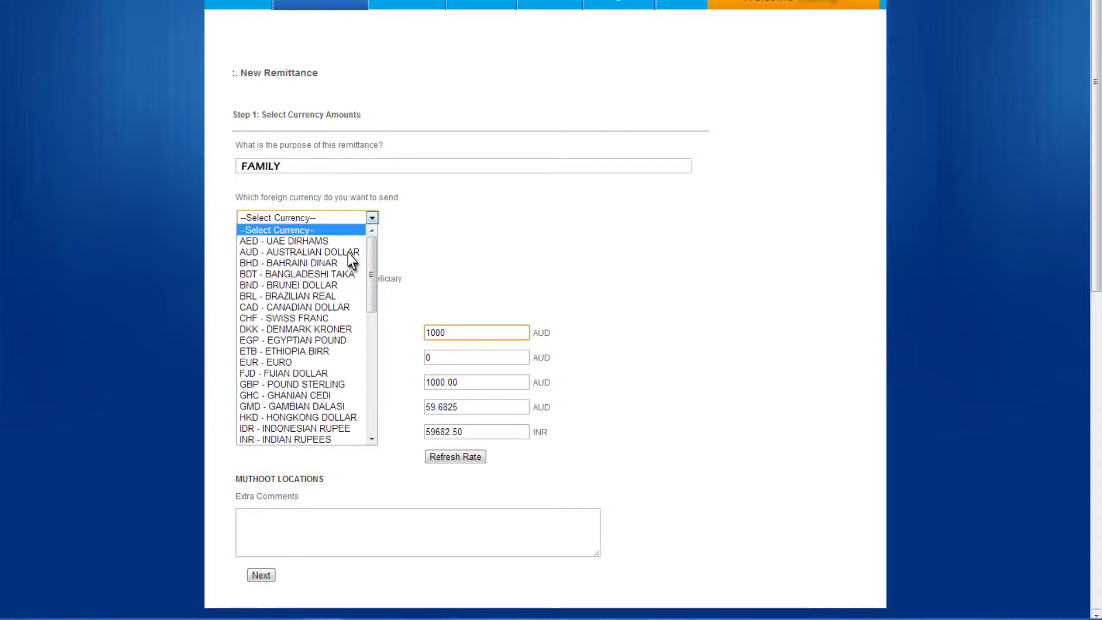
click(285, 439)
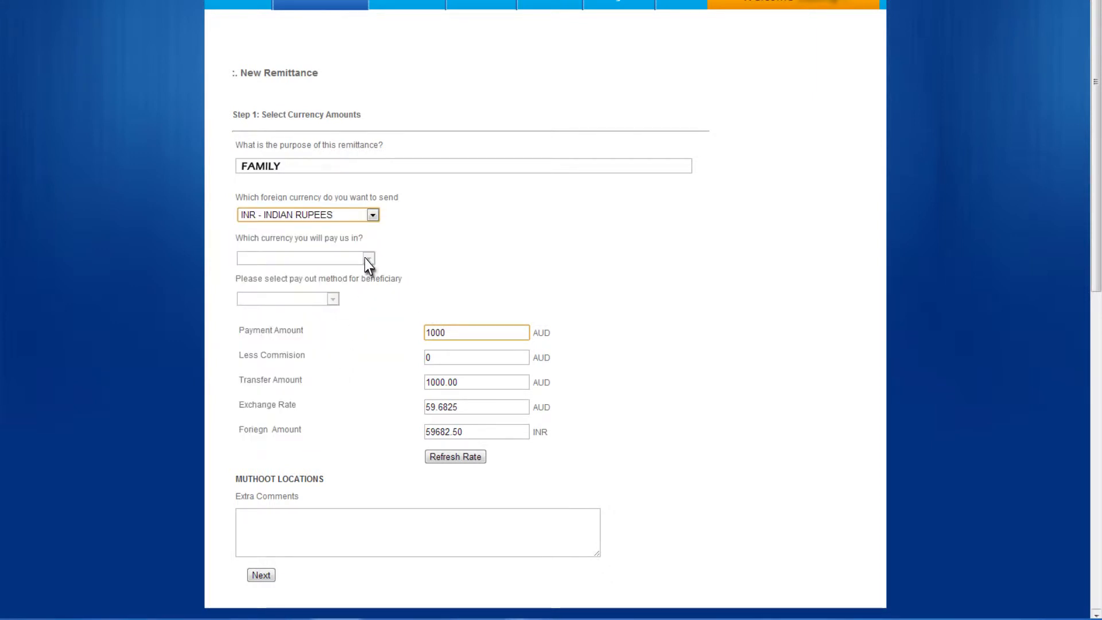
click(261, 574)
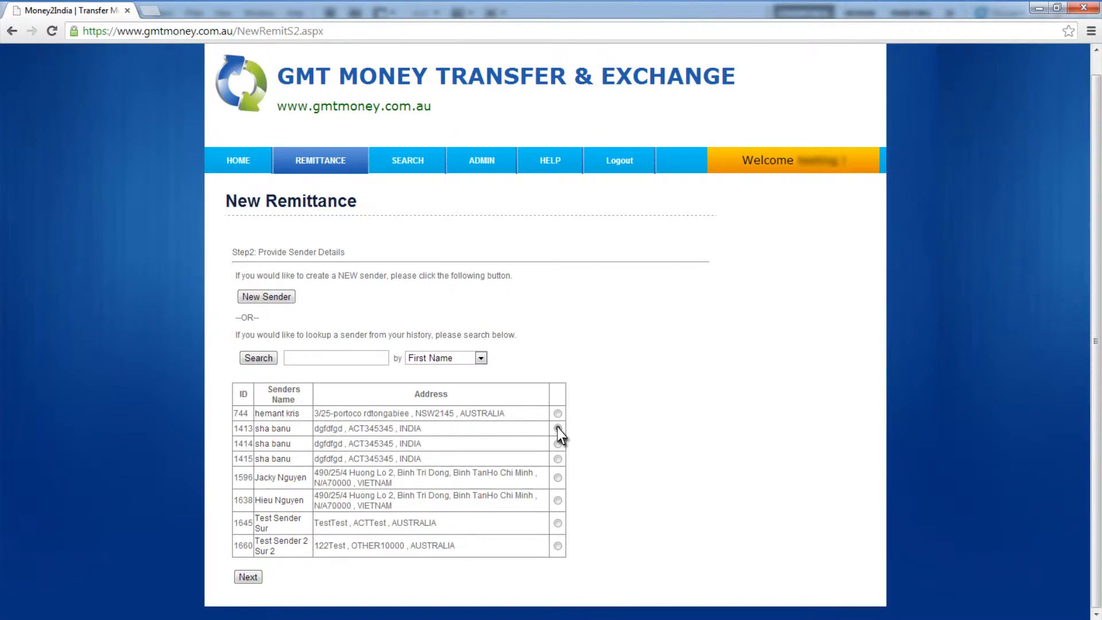
click(266, 296)
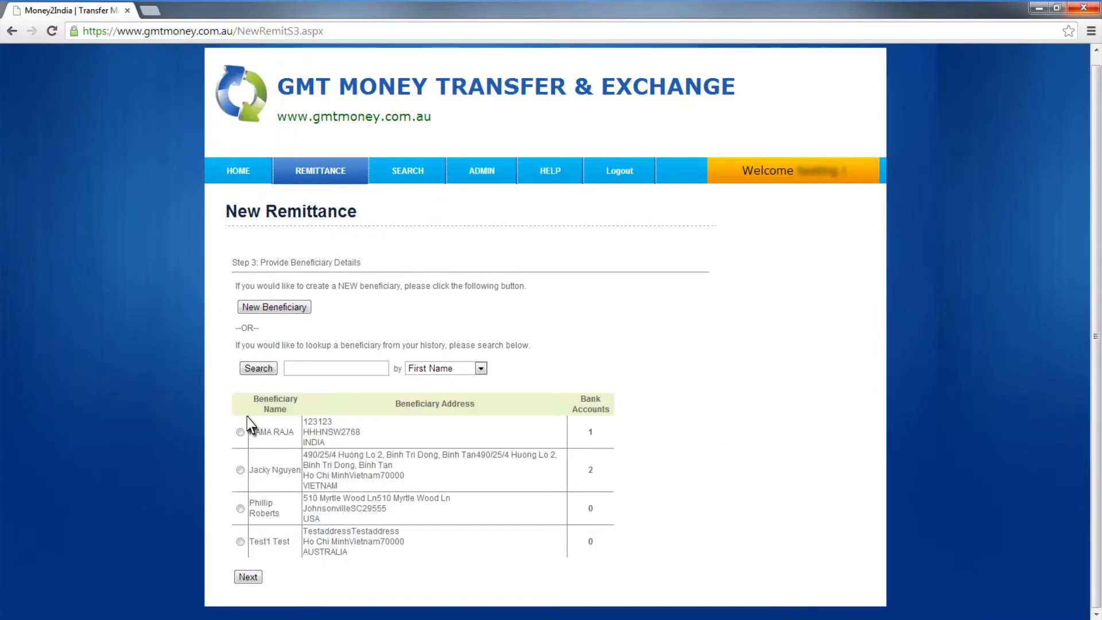
click(248, 576)
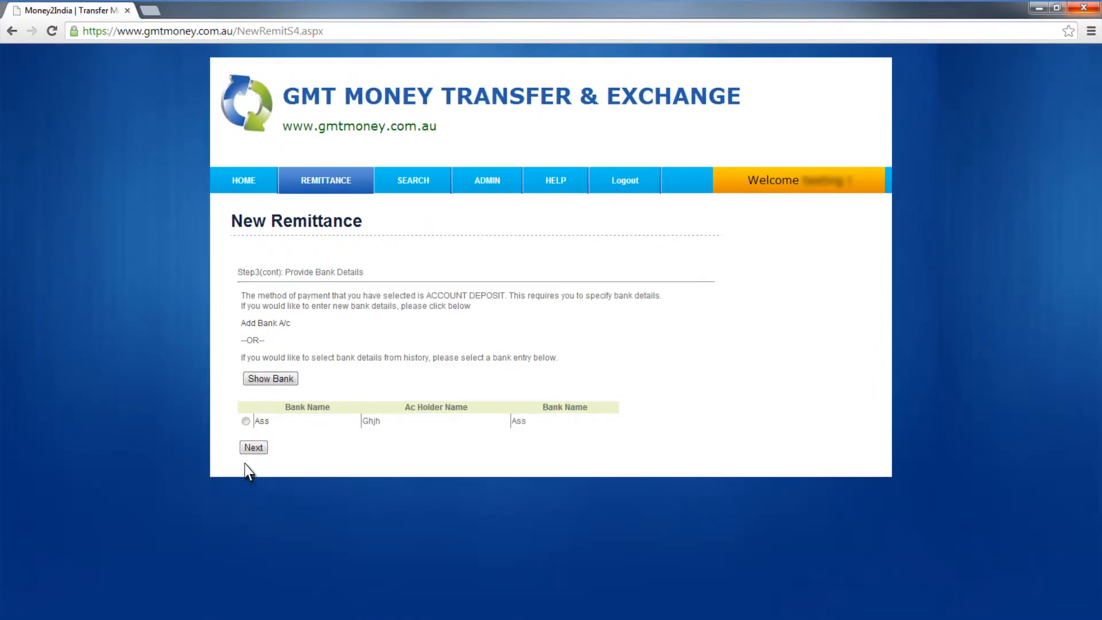
click(246, 420)
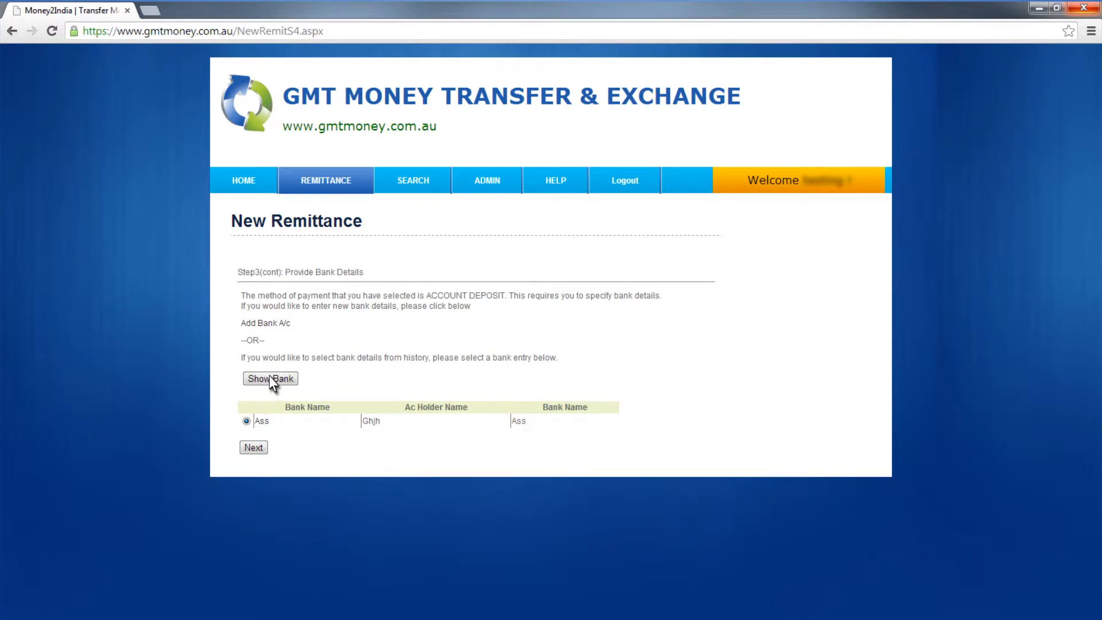
click(254, 447)
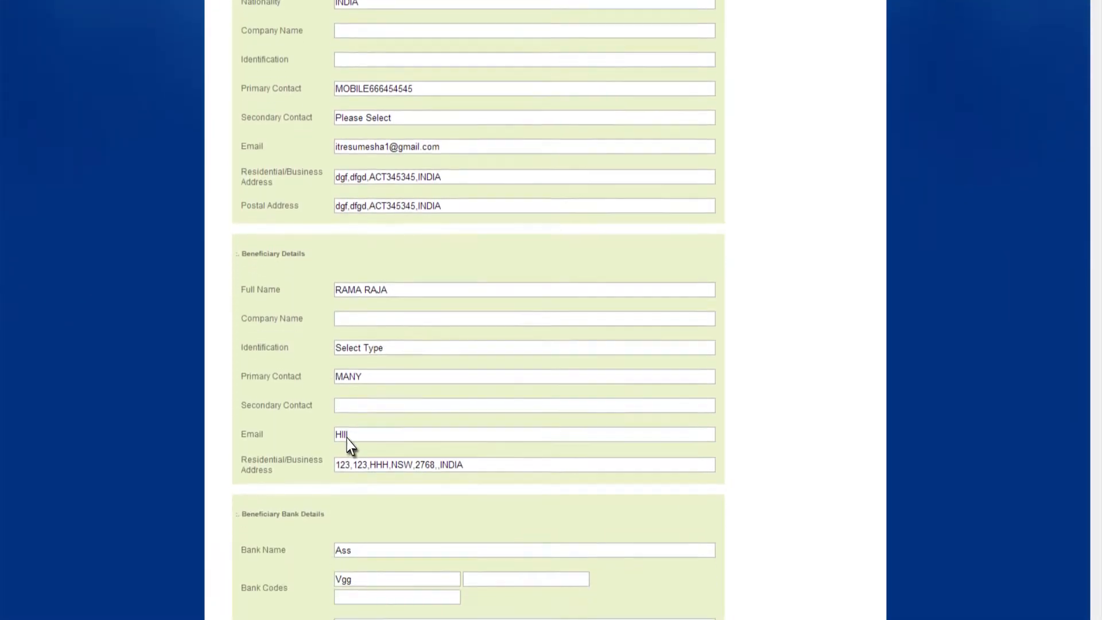
Step: Review the summary to the bottom and submit the 1000 AUD remittance
scroll(down, 3)
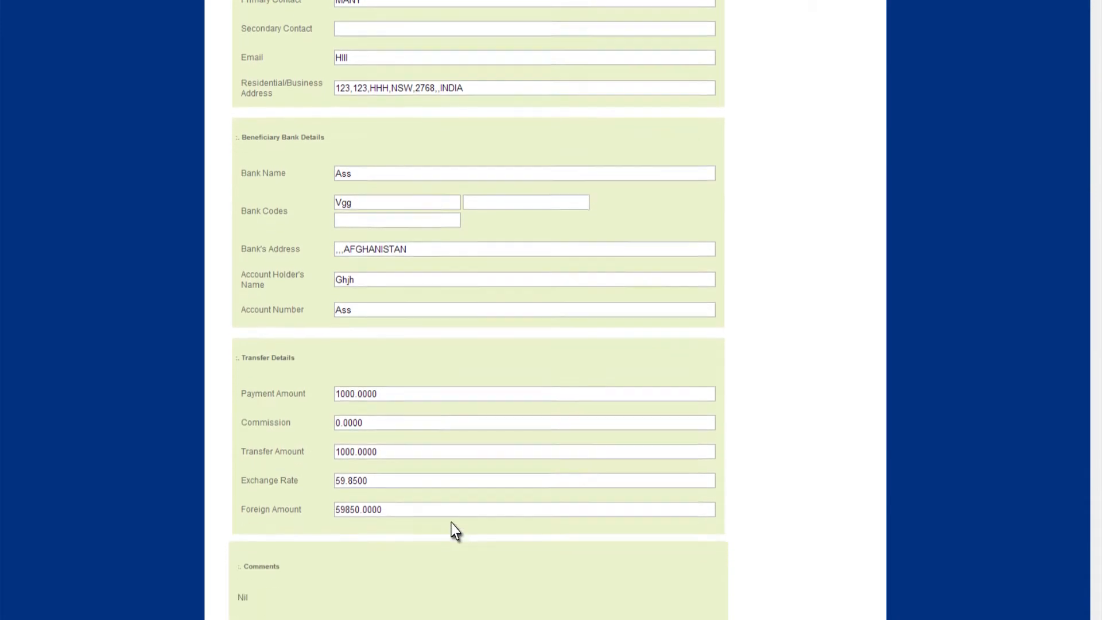
scroll(down, 3)
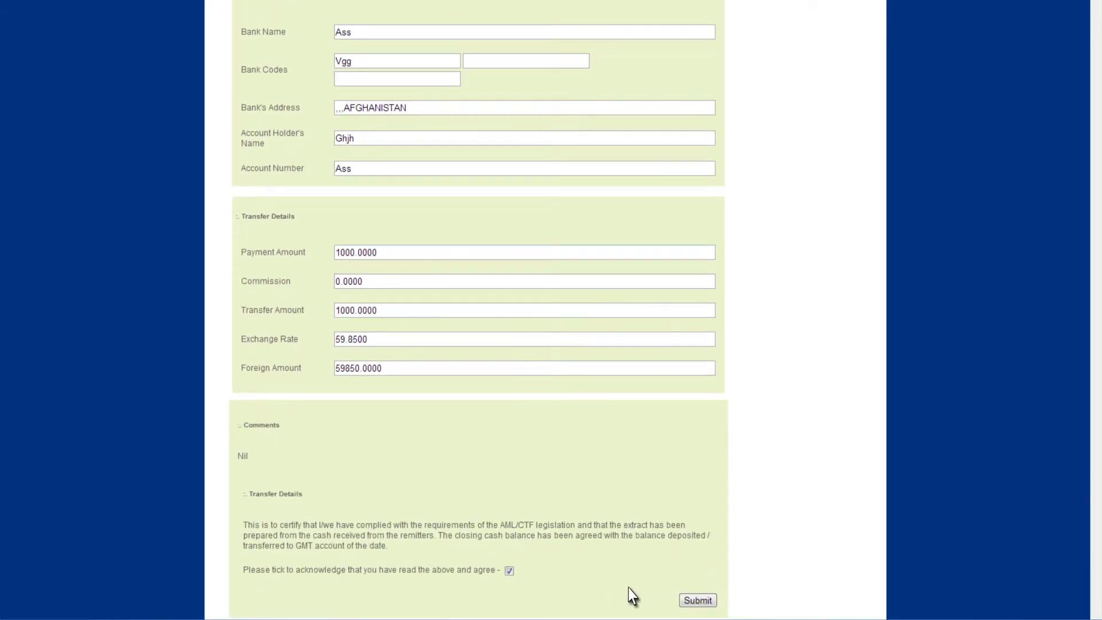
click(697, 600)
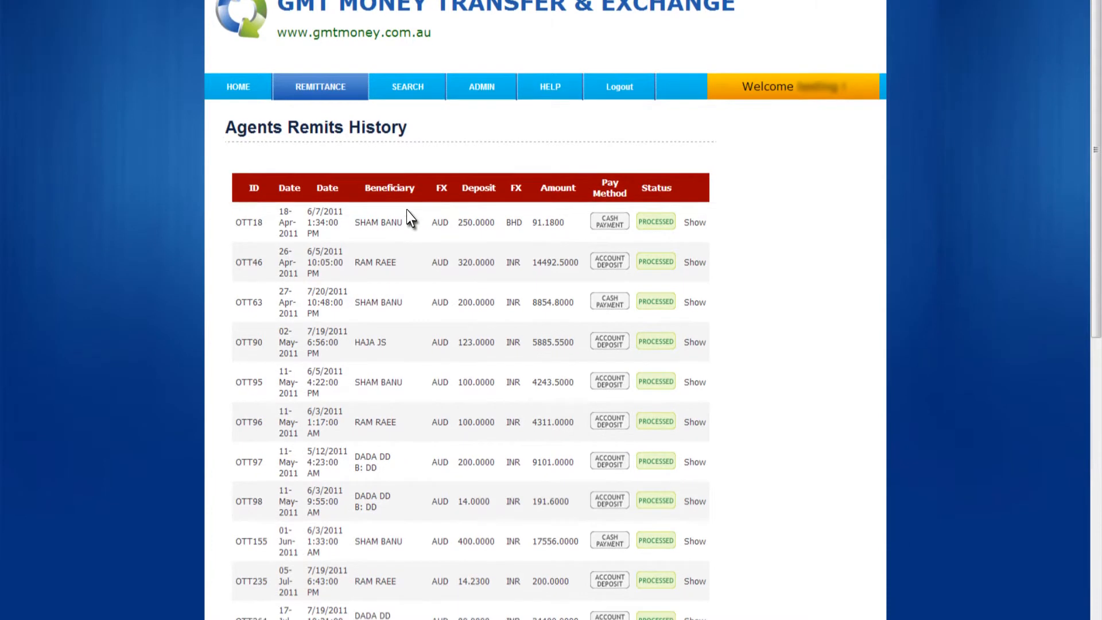
Step: Check the remits history, then log in again to reach the agent home
scroll(down, 3)
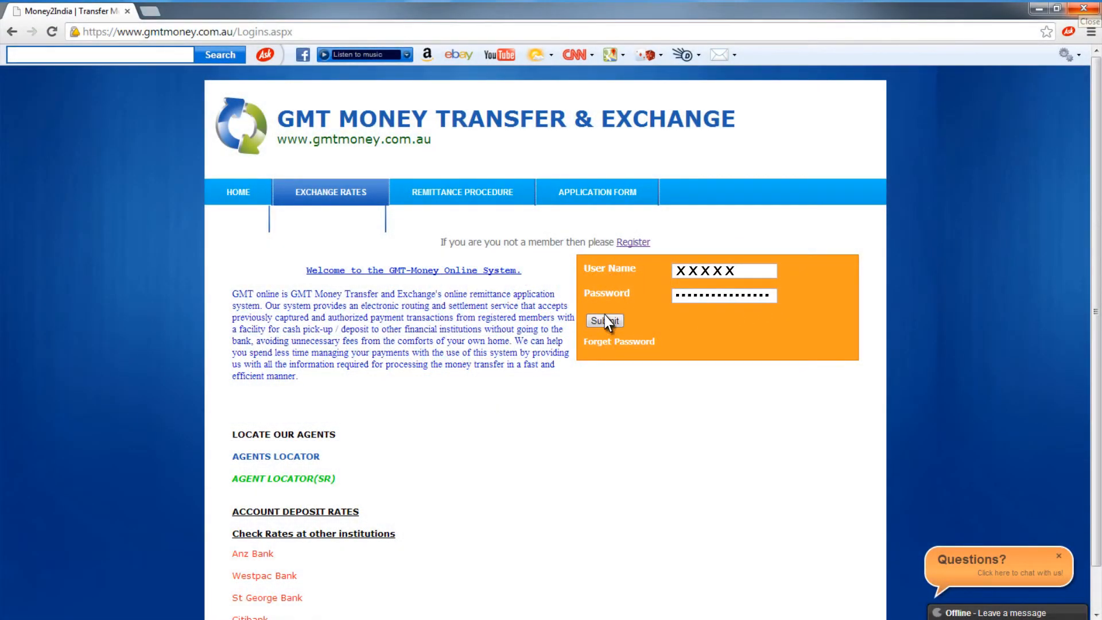
click(604, 320)
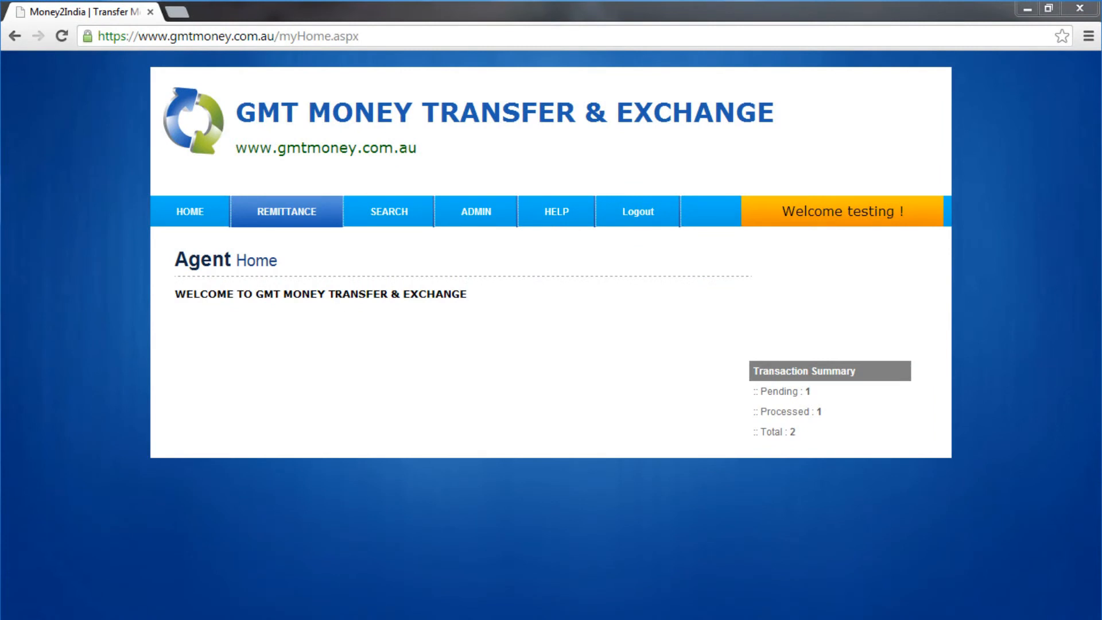